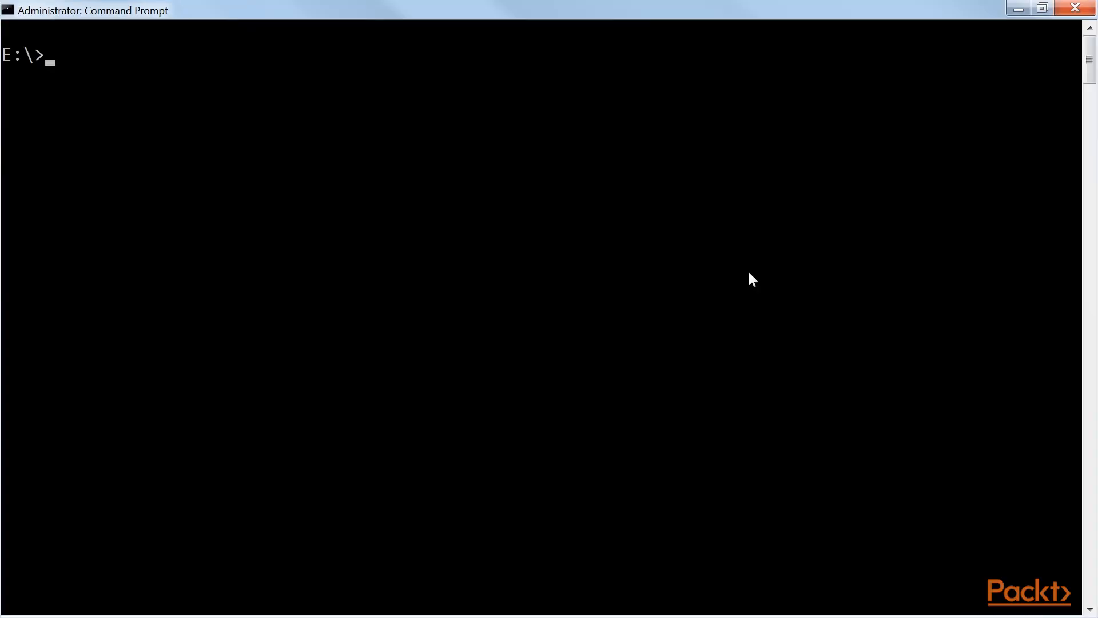
pyautogui.write('pip install kanren')
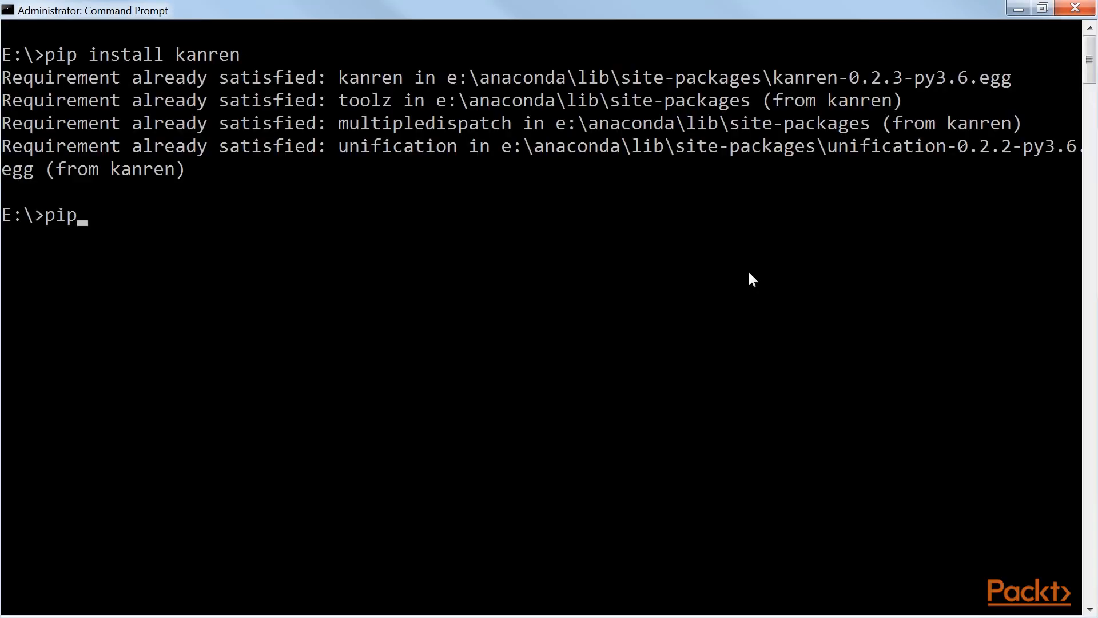
pyautogui.write('install sympy')
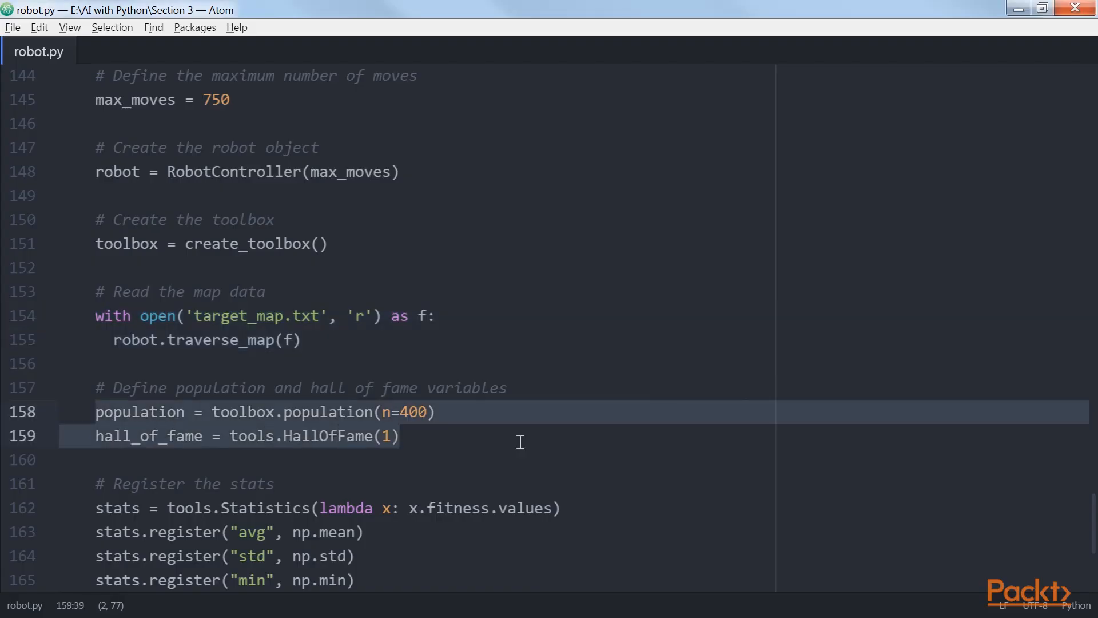
pyautogui.scroll(-3)
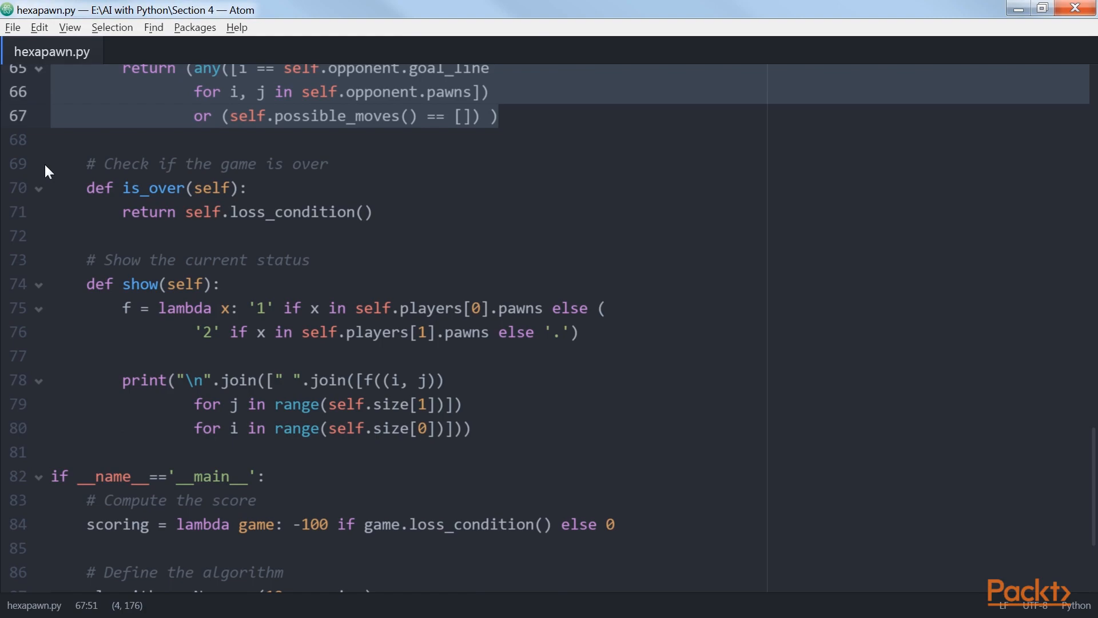
pyautogui.scroll(-3)
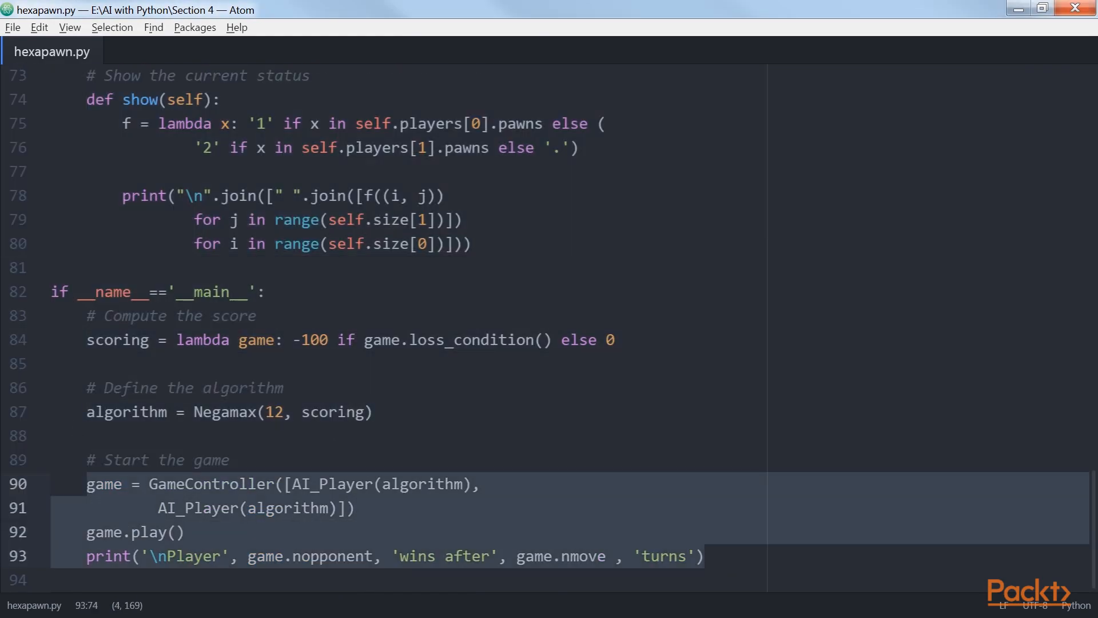